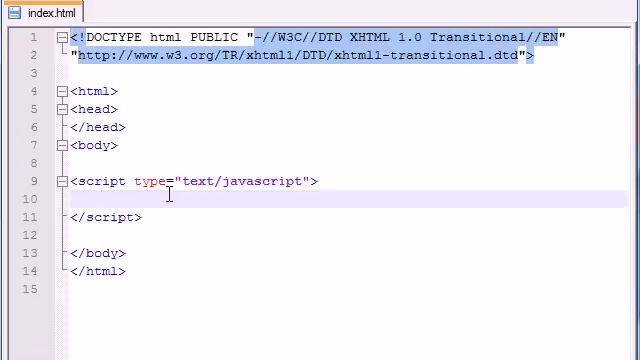
- Declare var first = "bucky" and var last = "roberts", then add an empty if(){ } block
text(var)
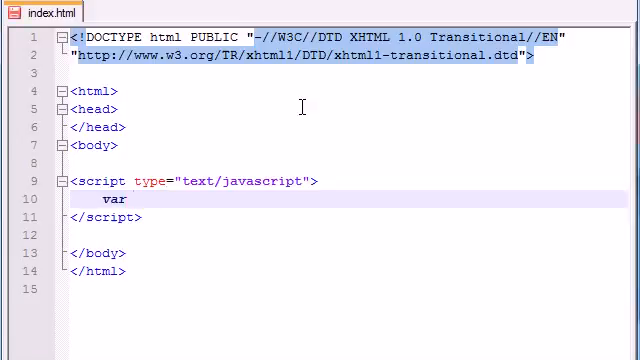
text(first = "")
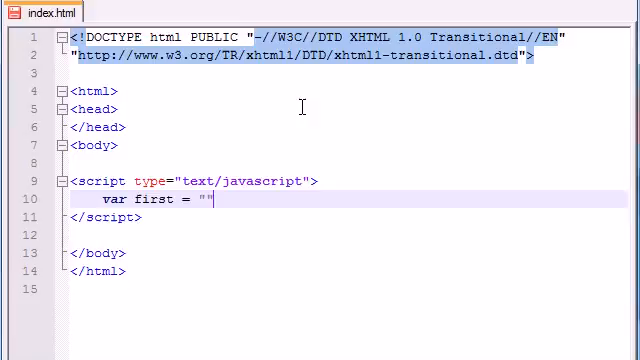
text(bucky";)
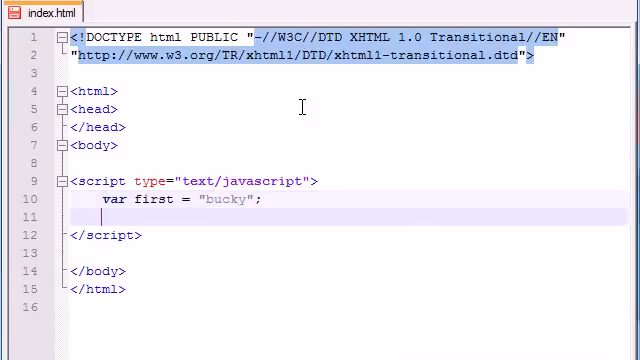
text(var =)
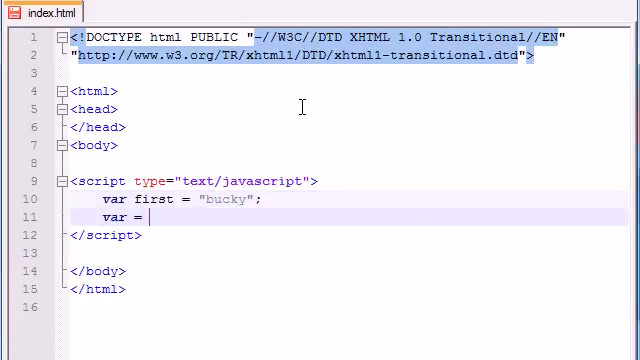
text(last)
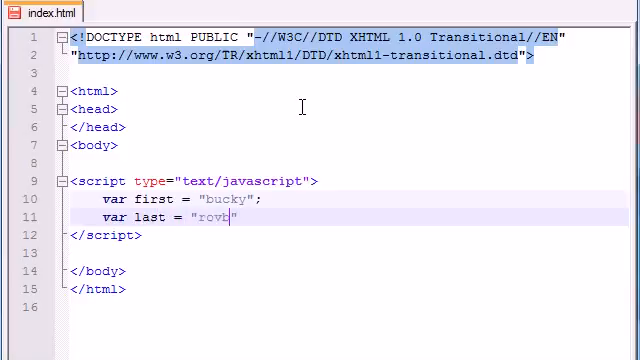
key(Backspace)
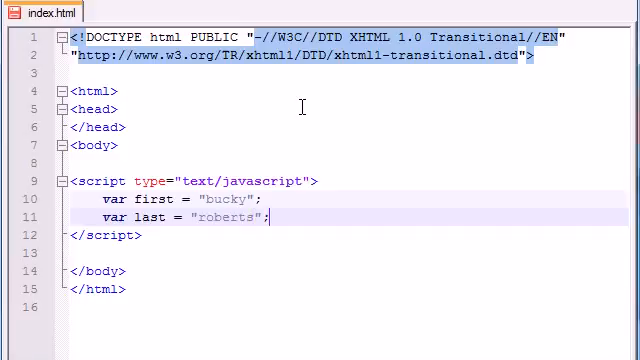
text(if())
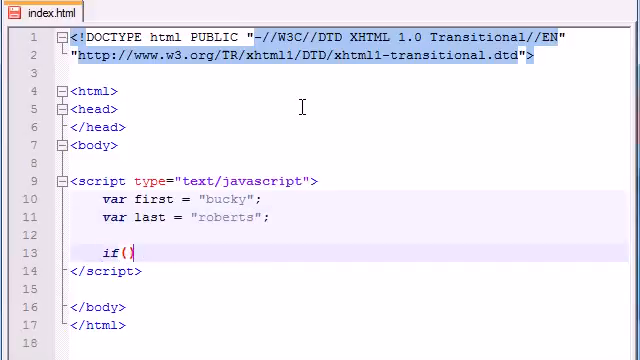
text({)
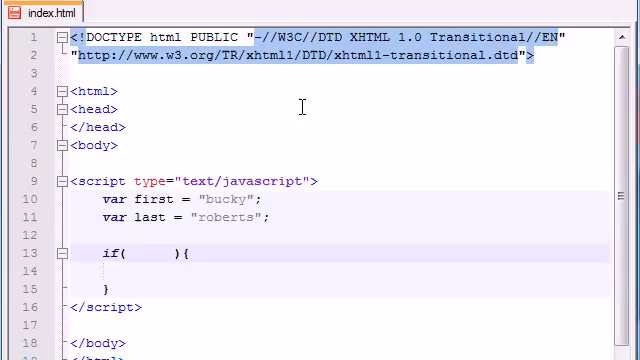
- Fill the if condition with (first=="bucky") && (last=="roberts")
text(())
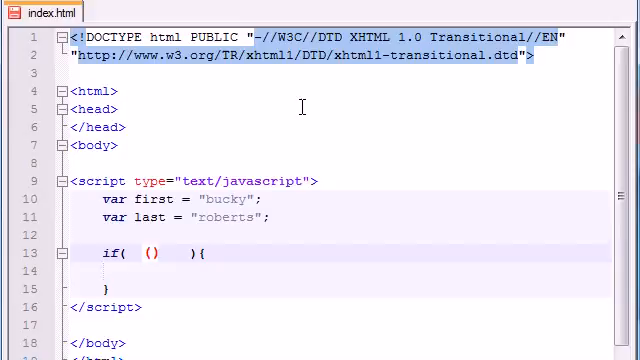
text(first==")
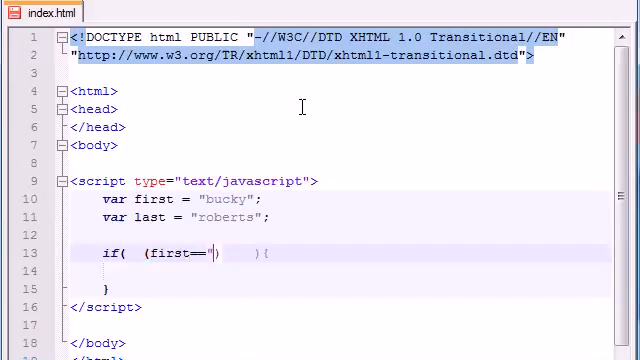
text(bucky)
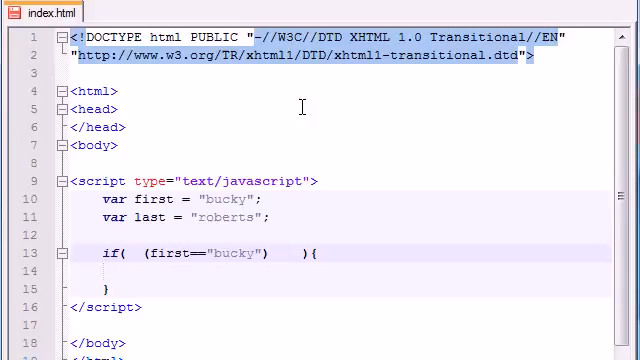
text((1))
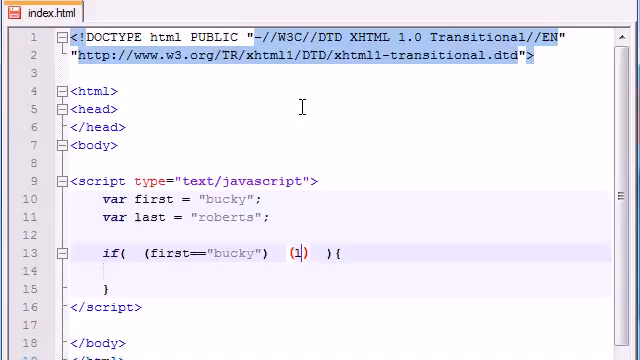
text(last==")
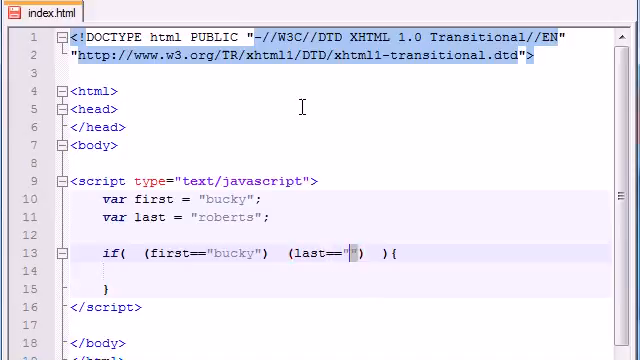
text(roberts)
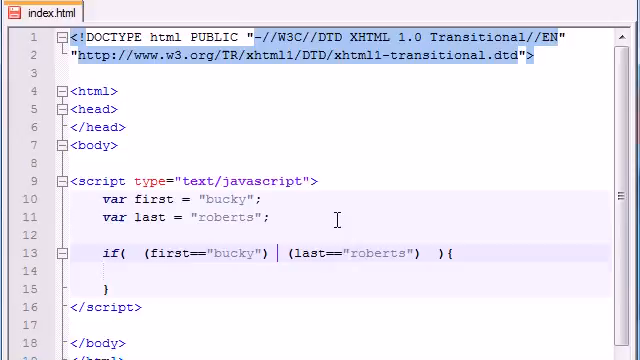
text(&&)
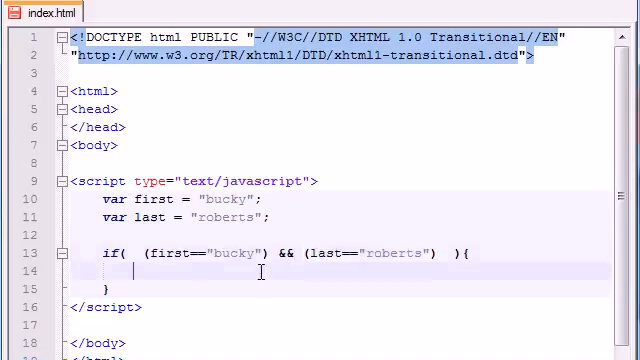
- Add document.write("hey good job..."); inside the if braces
text(docume)
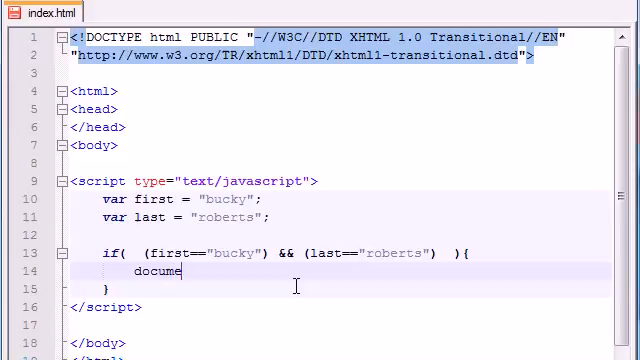
text(nt.write)
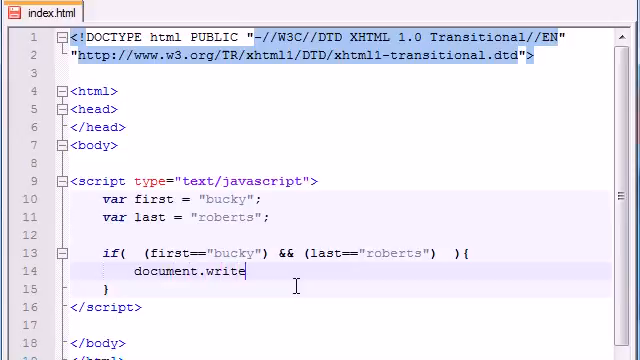
text(();)
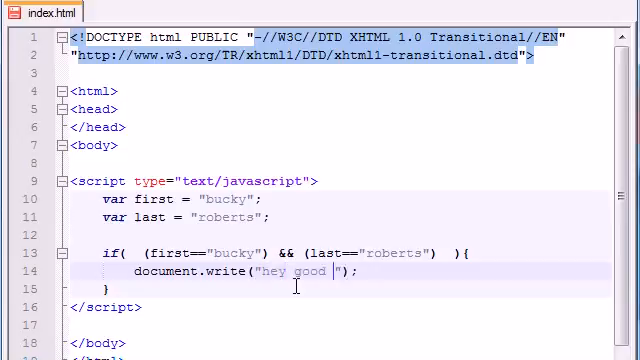
text(job busddy erhe sia eda)
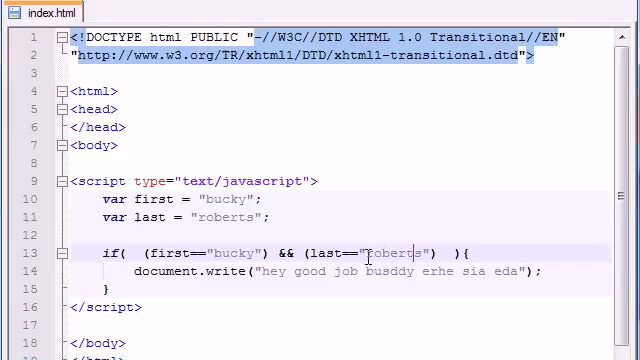
- Replace bucky with tommy in the first variable and delete the entire if block
double_click(225, 199)
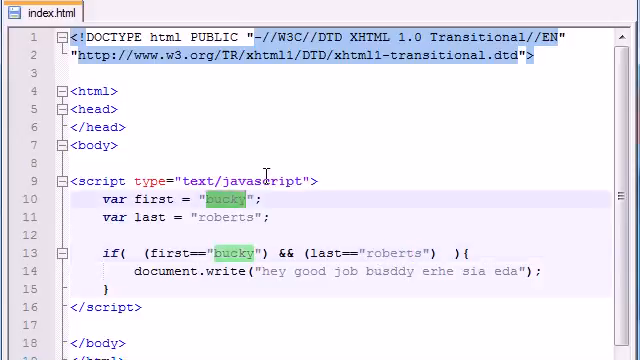
text(tommy)
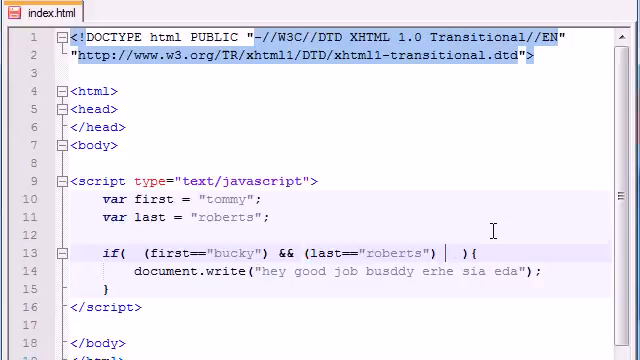
text(&& ()
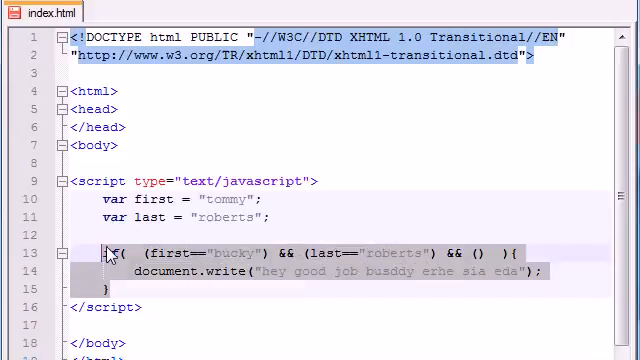
key(Delete)
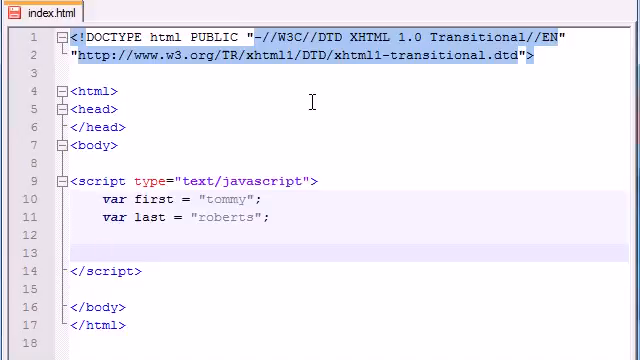
- Write if(){ document.write("bacon"); } with conditions (first=="bucky") and (last=="roberts")
text(if(){)
text(doc)
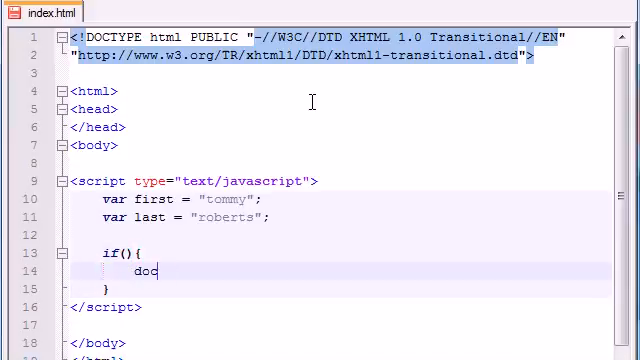
text(ument.write()
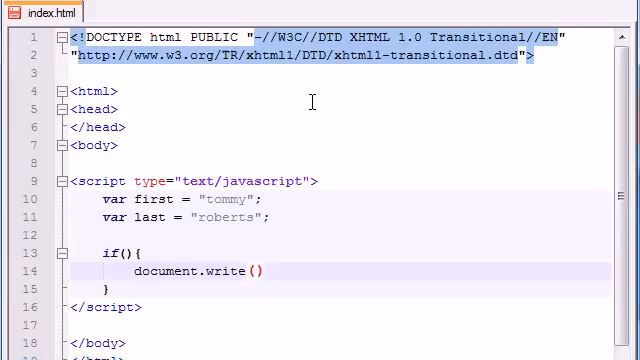
text("")
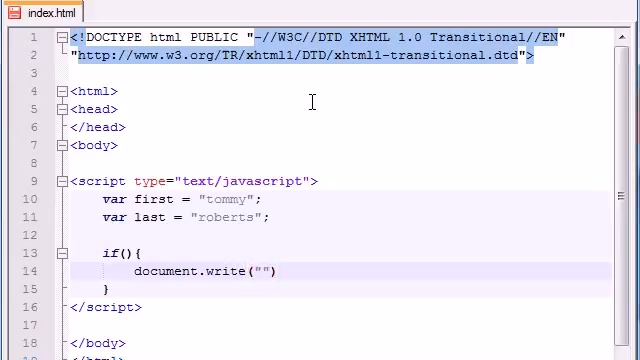
text(bacon)
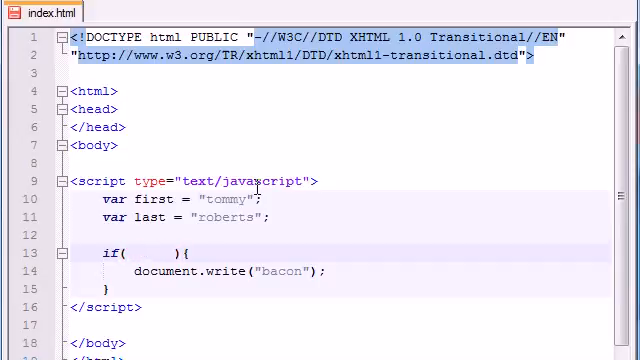
text(())
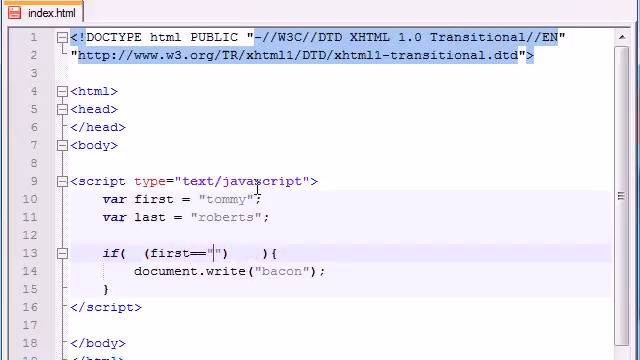
text(bucky)
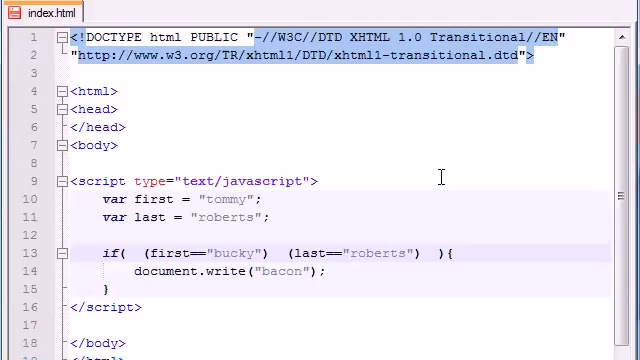
- Join the conditions with ||, set last to "hanks", and check first=="tommy" || last=="hanks"
text(||)
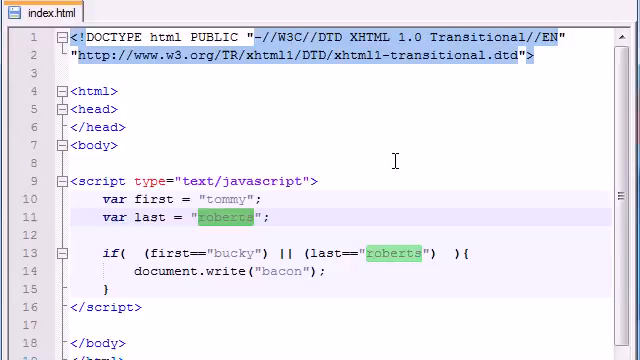
text(hanks)
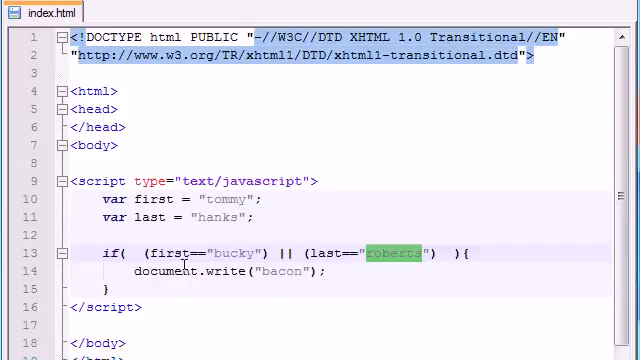
double_click(200, 253)
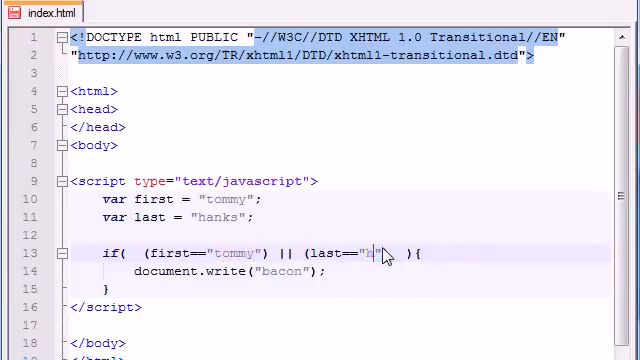
text(anks)
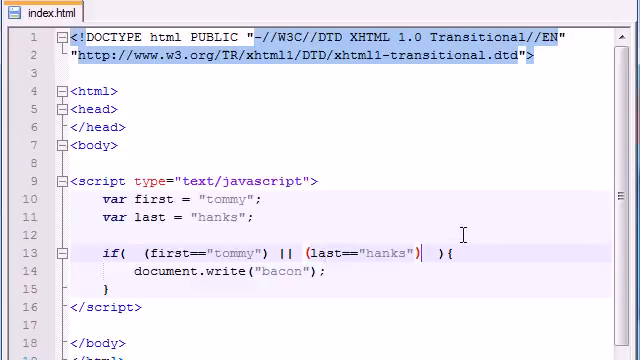
- Delete the if block, keeping only the tommy and hanks variable declarations
text(||)
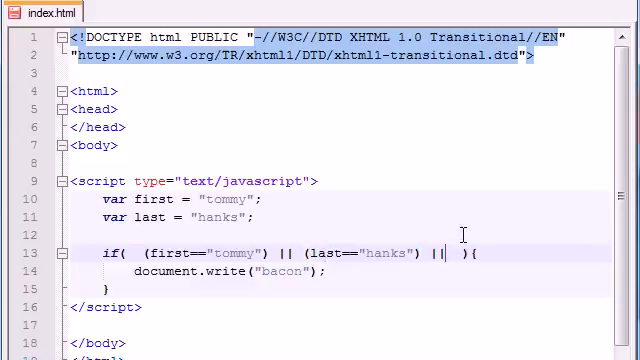
text(())
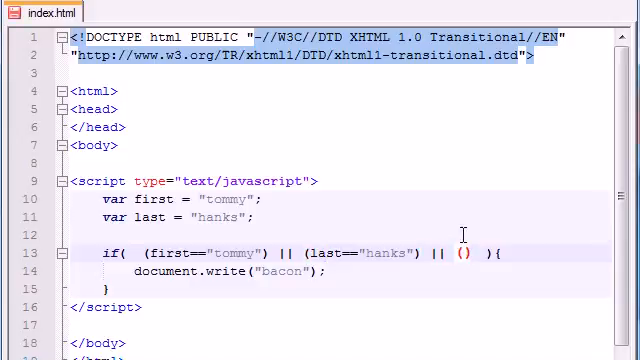
text(conditiond)
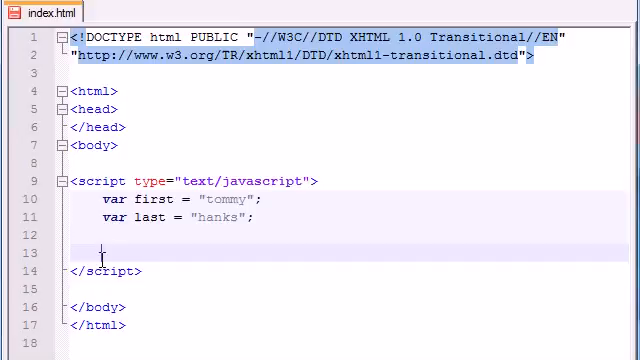
text(&&)
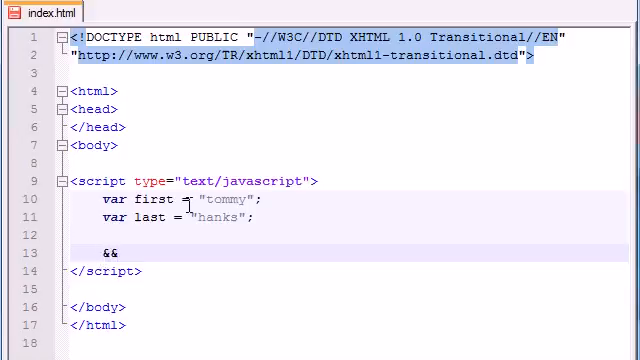
key(BackSpace)
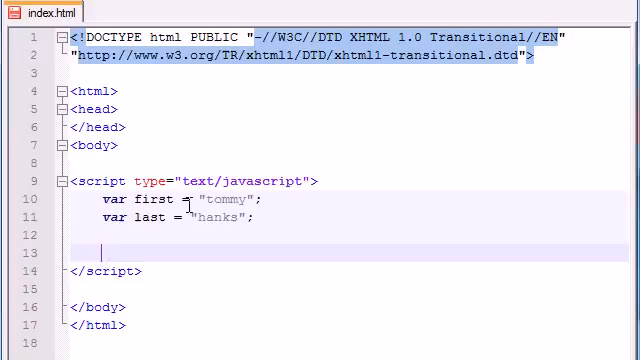